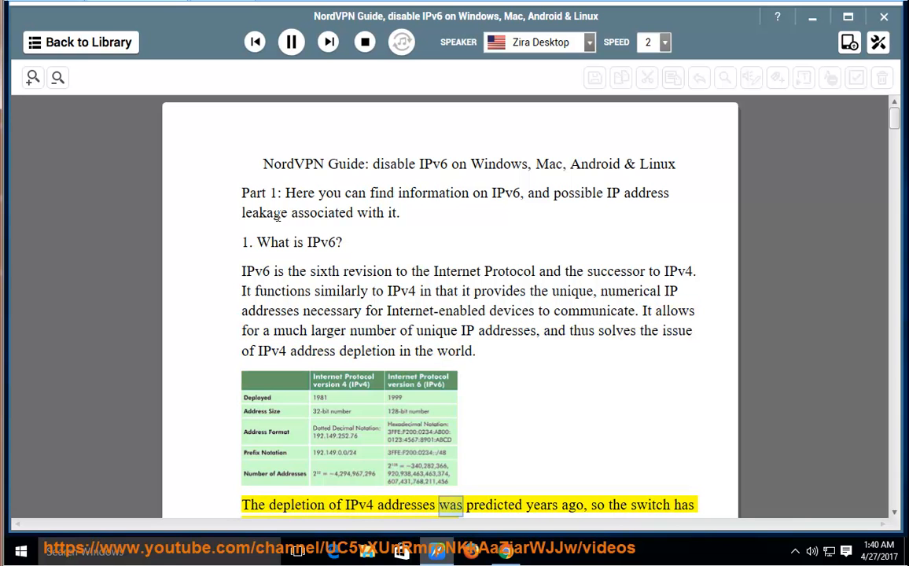
Step: Scroll down with the narration past the IPv4/IPv6 illustration to the World IPv6 Launch paragraph
scroll(down, 3)
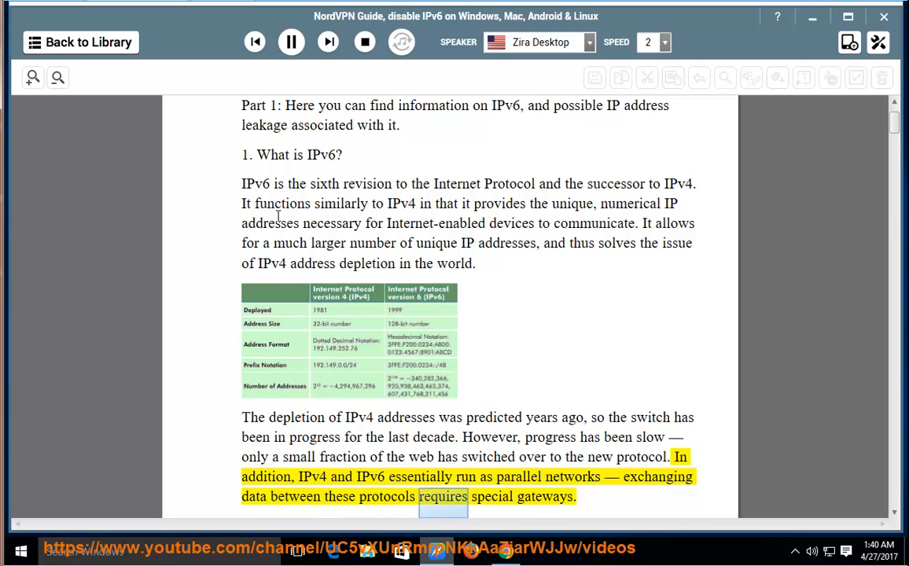
scroll(down, 3)
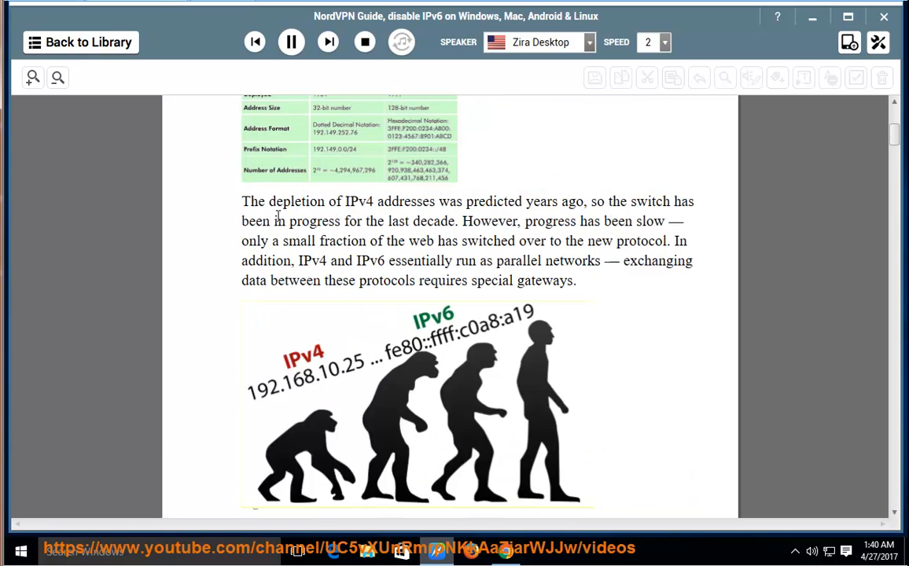
scroll(down, 3)
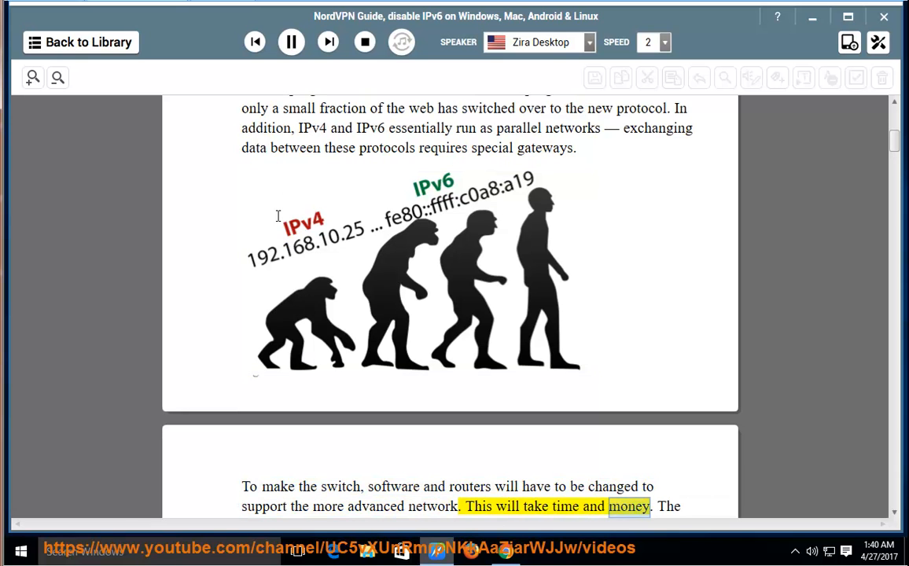
scroll(down, 3)
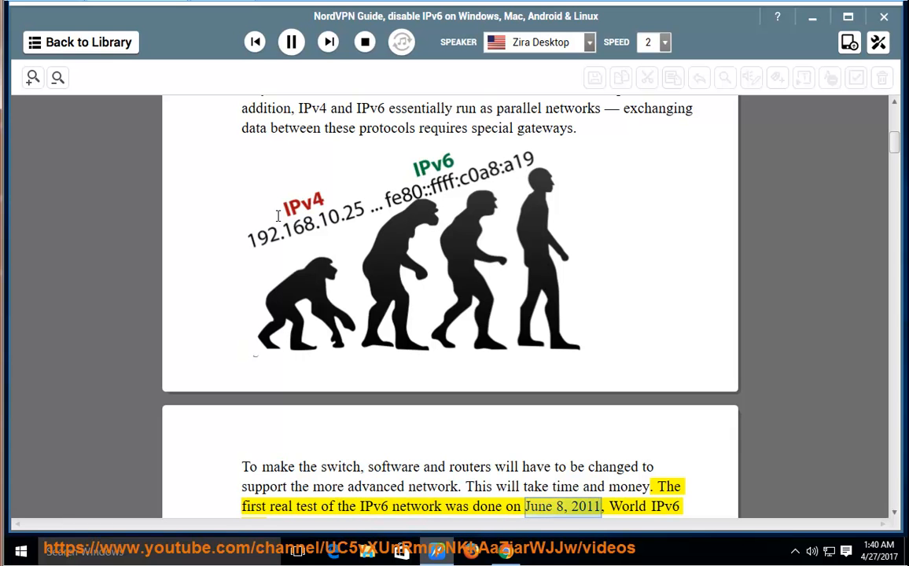
scroll(down, 3)
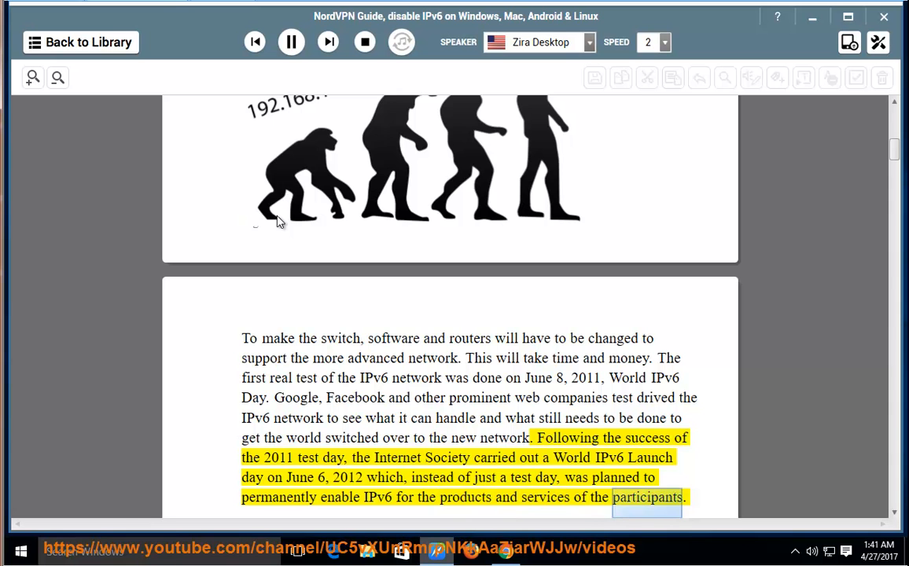
Step: Scroll past the IPv6 header diagram and ipv6-test.com screenshot to the Part 2 heading as it is read
scroll(down, 3)
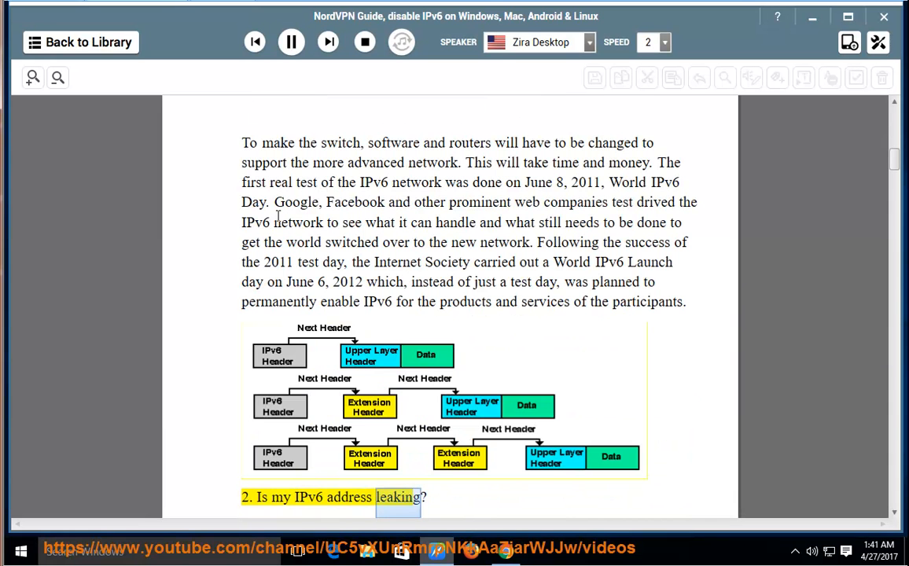
scroll(down, 3)
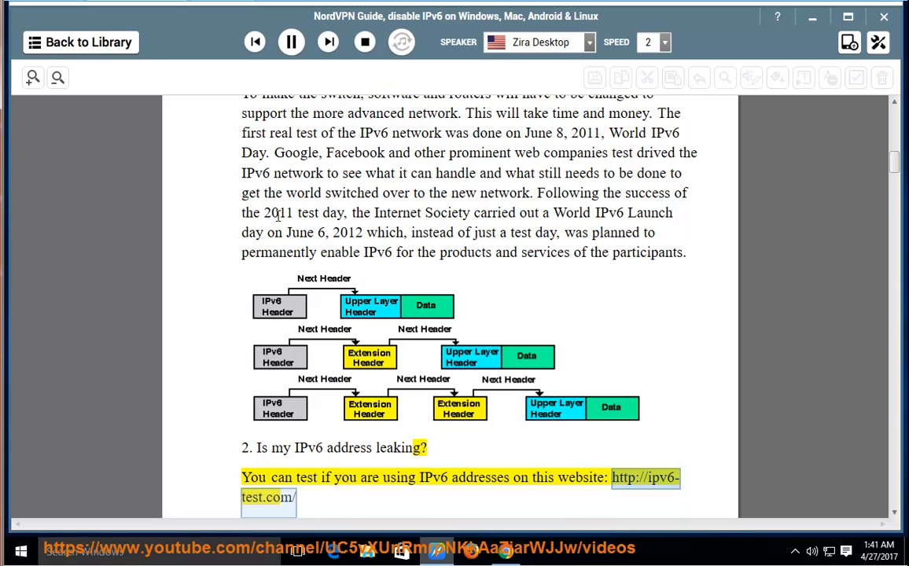
scroll(down, 3)
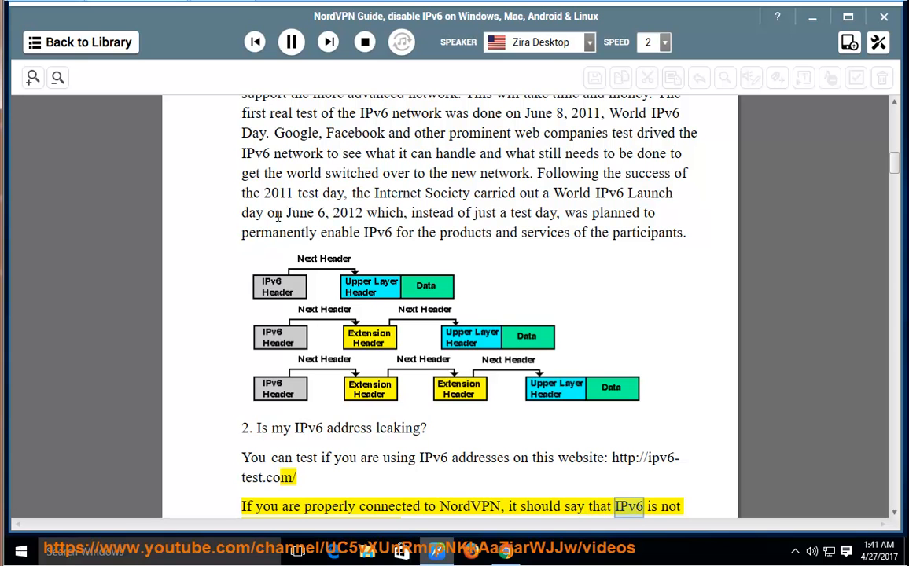
scroll(down, 3)
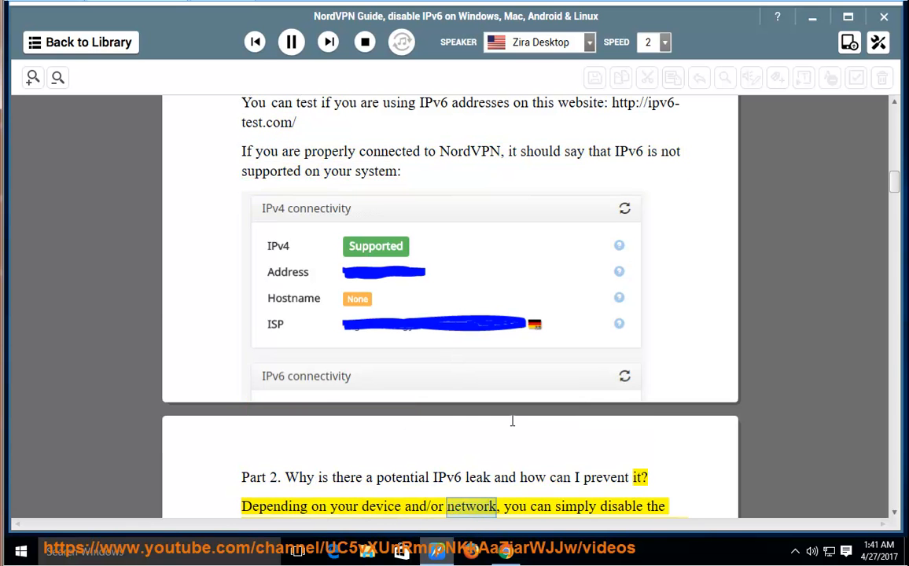
Step: Restart narration at the Part 2 paragraph on preventing IPv6 leaks and follow it down the page
scroll(down, 3)
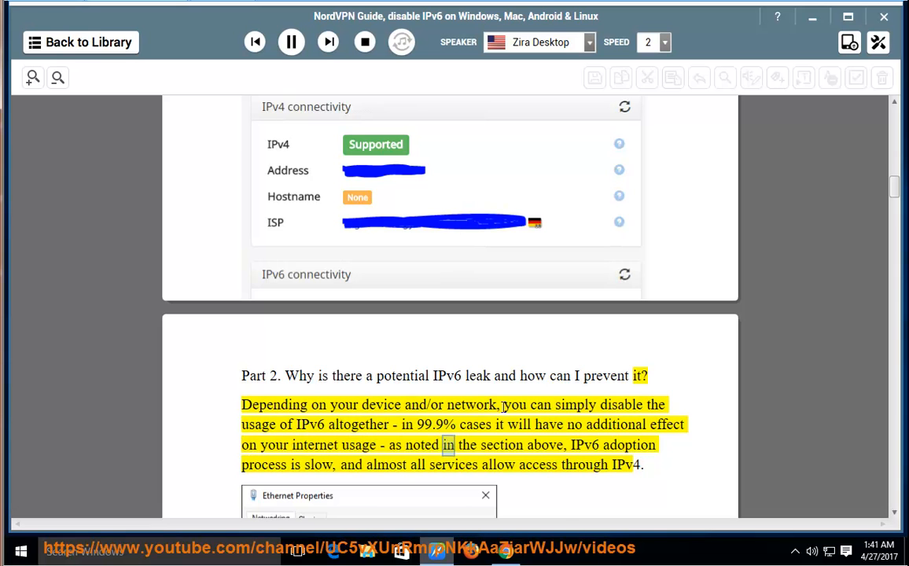
double_click(629, 445)
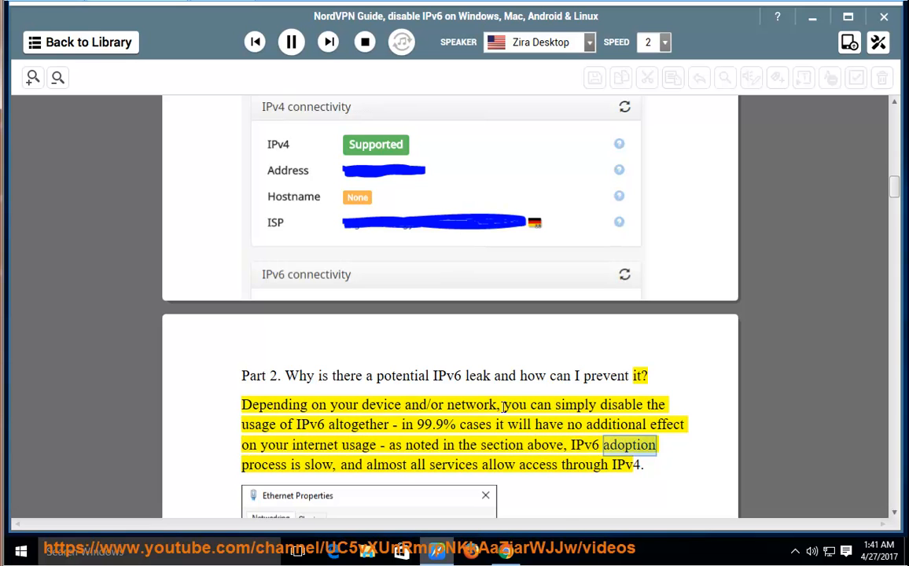
double_click(453, 463)
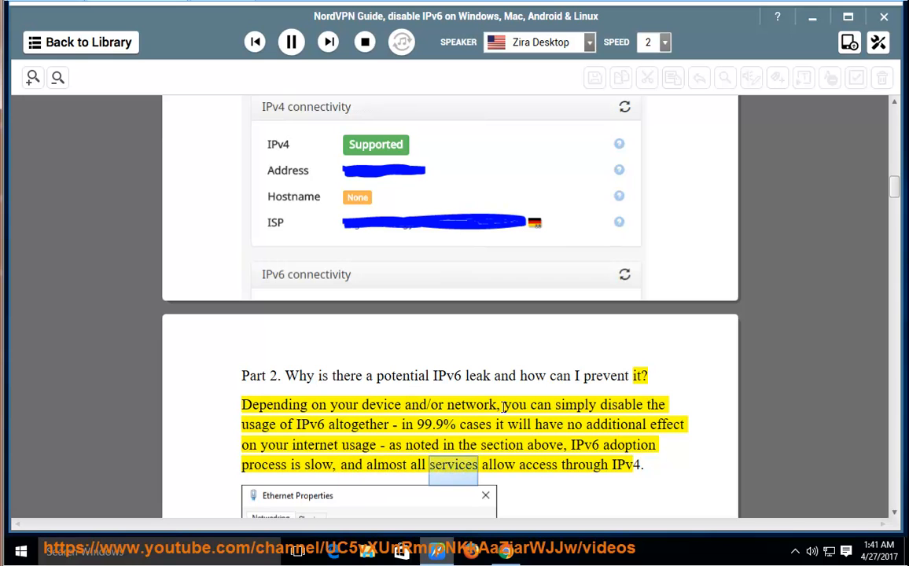
scroll(down, 3)
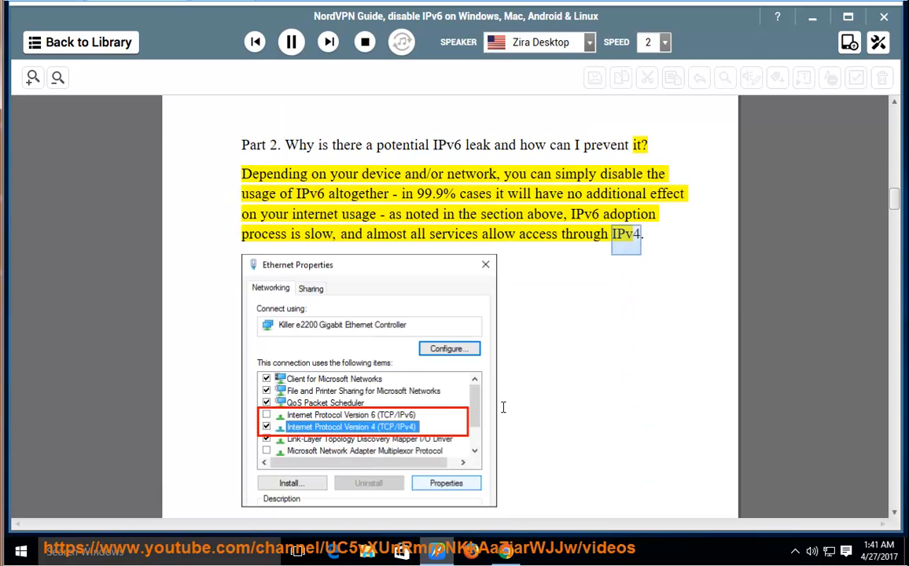
scroll(down, 3)
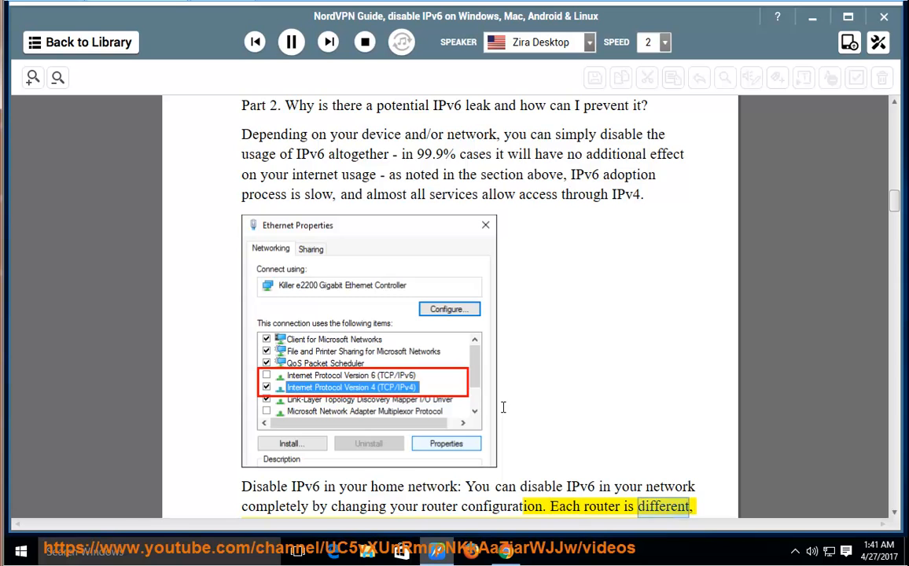
Step: Scroll past the Ethernet Properties screenshot and home-network advice to the Disable IPv6 on Windows heading
scroll(down, 3)
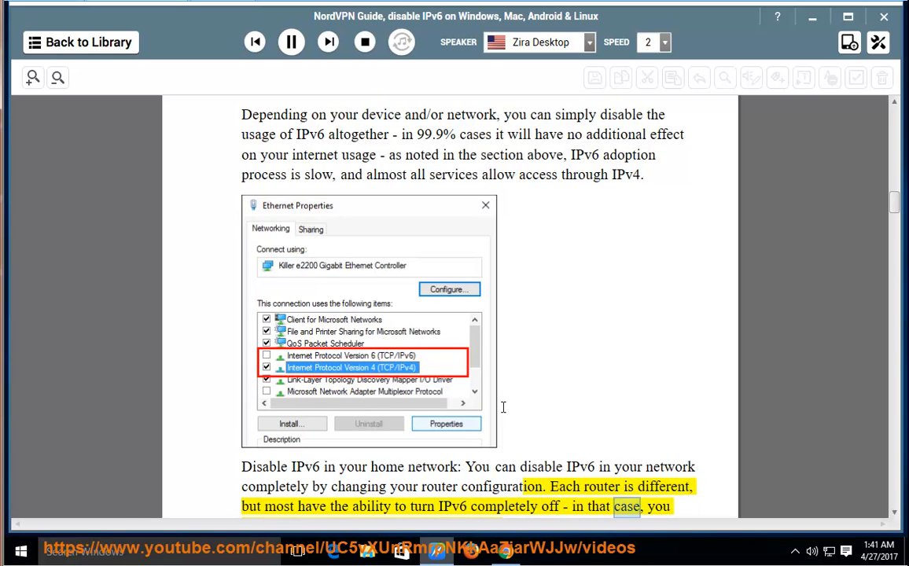
scroll(down, 3)
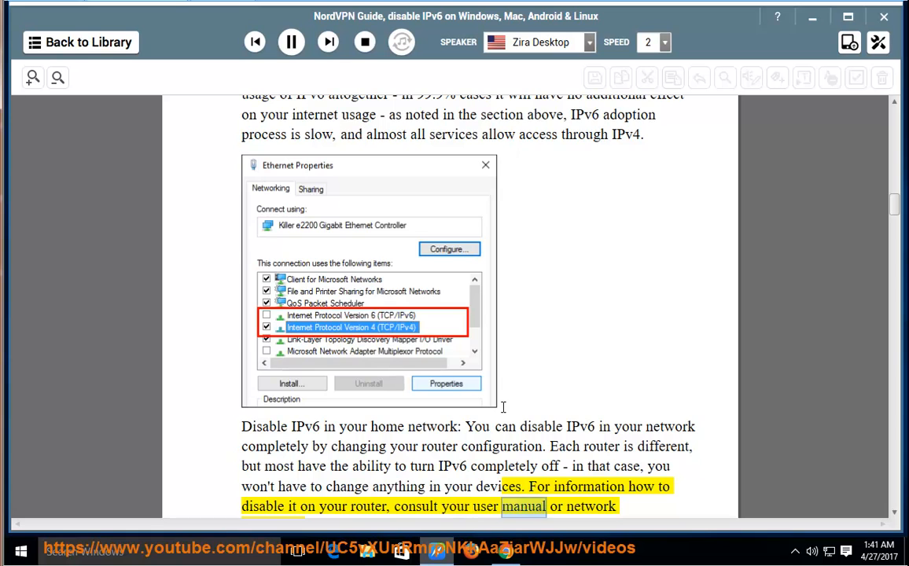
scroll(down, 3)
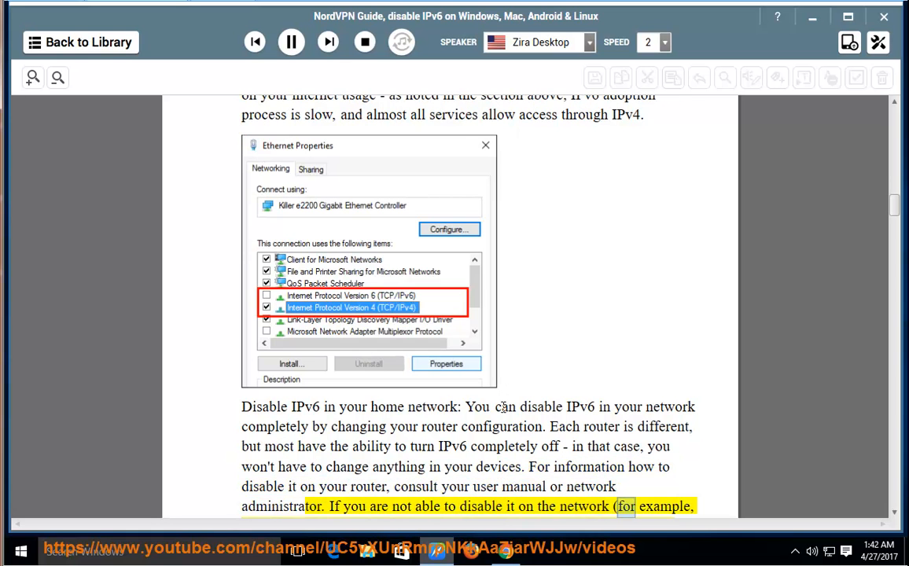
scroll(down, 3)
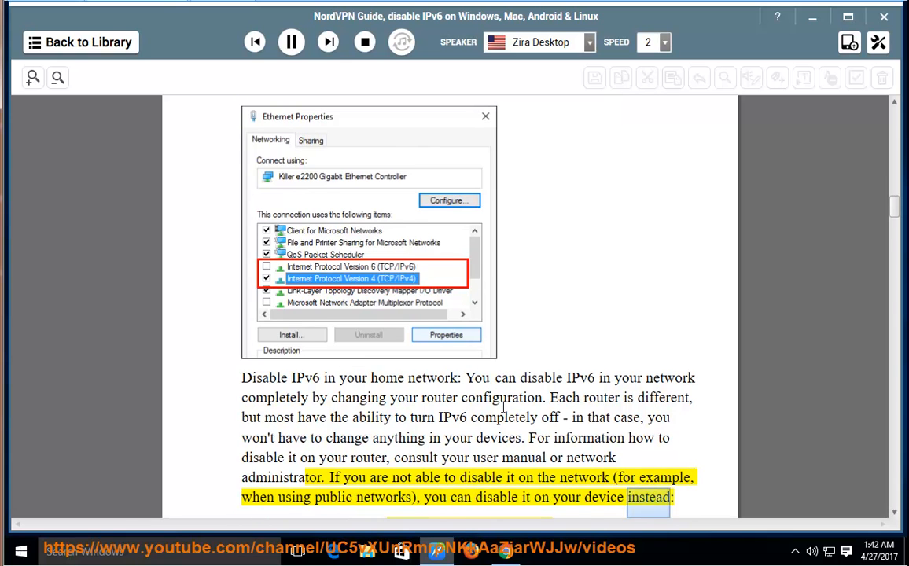
scroll(down, 3)
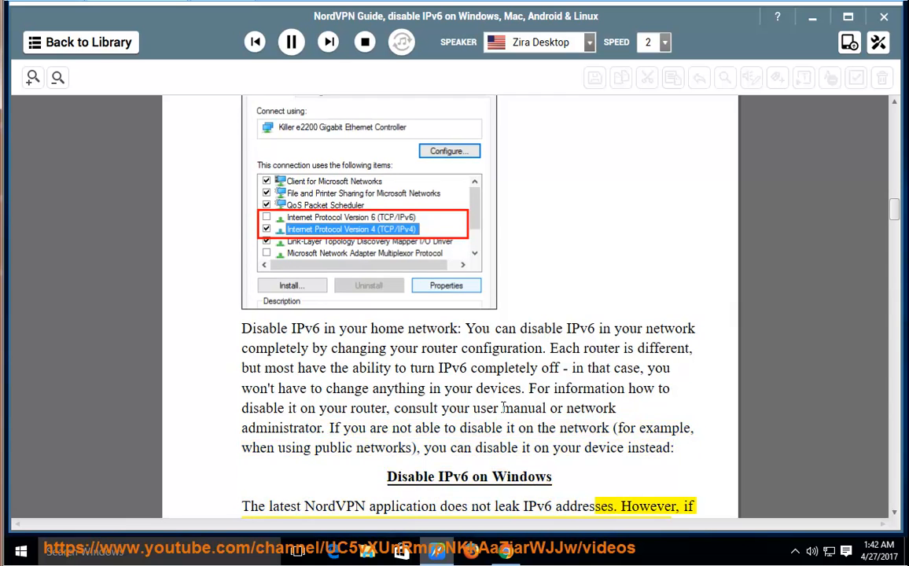
Step: Scroll through Windows steps 1–4 and their screenshots as read, reaching the Mac OS X heading
scroll(down, 3)
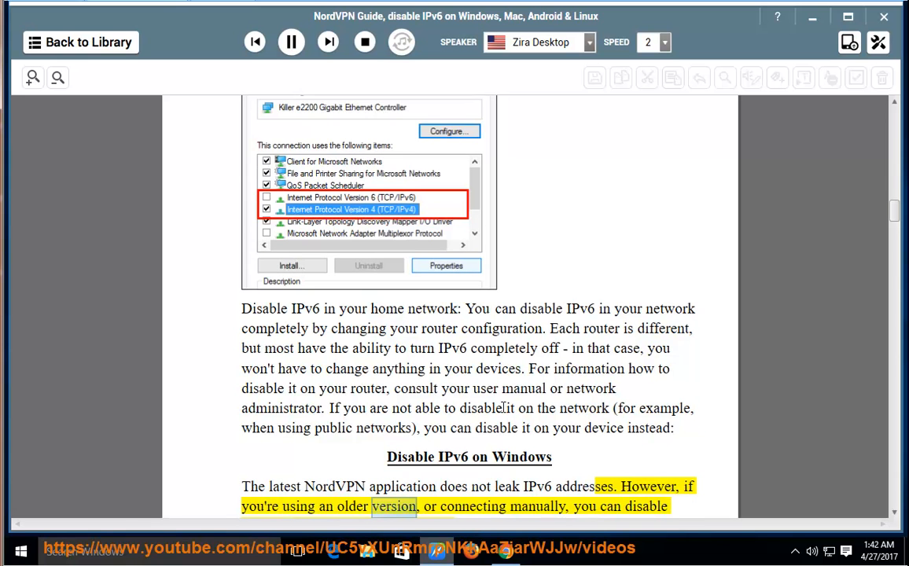
scroll(down, 3)
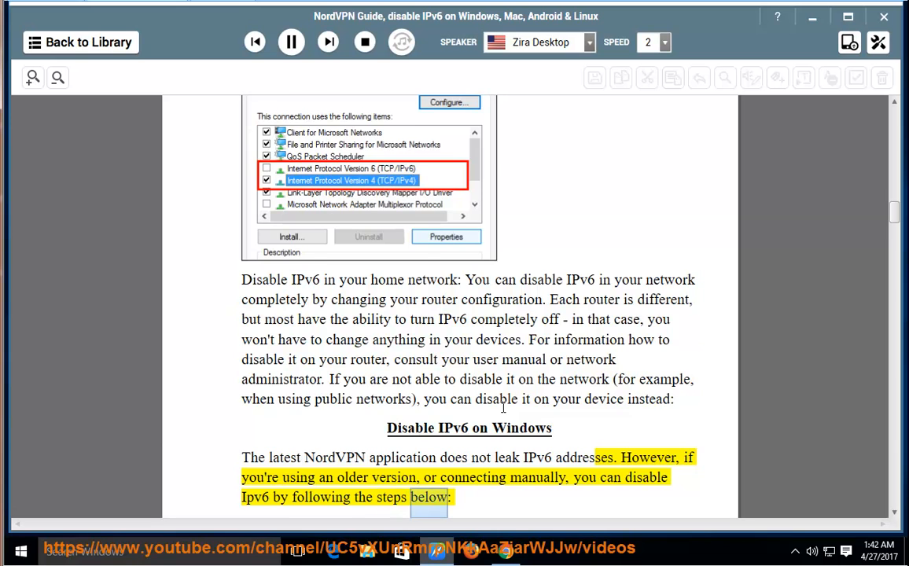
scroll(down, 3)
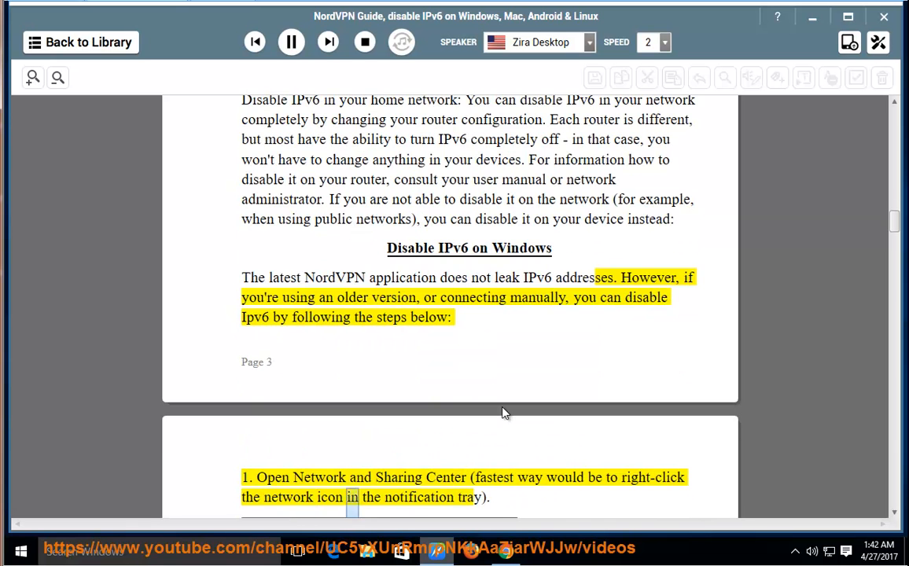
scroll(down, 3)
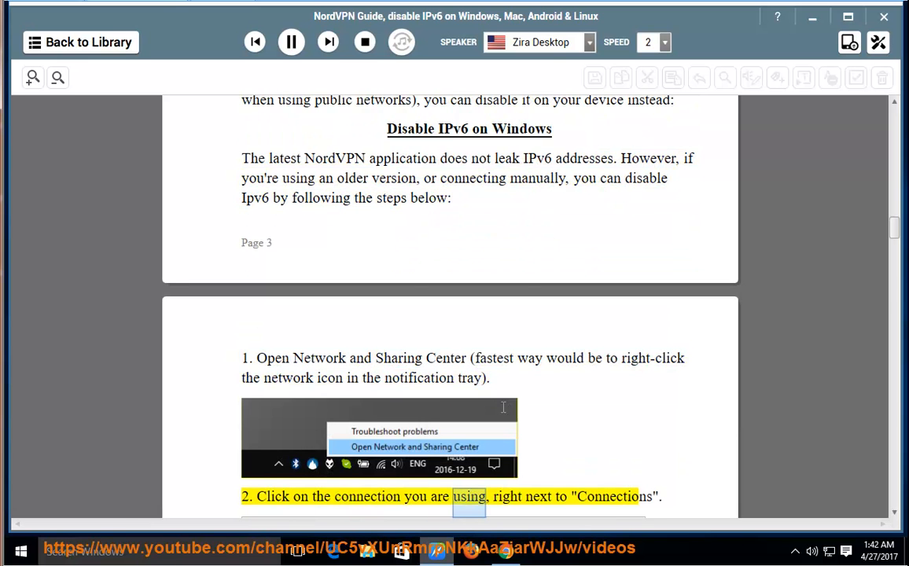
scroll(down, 3)
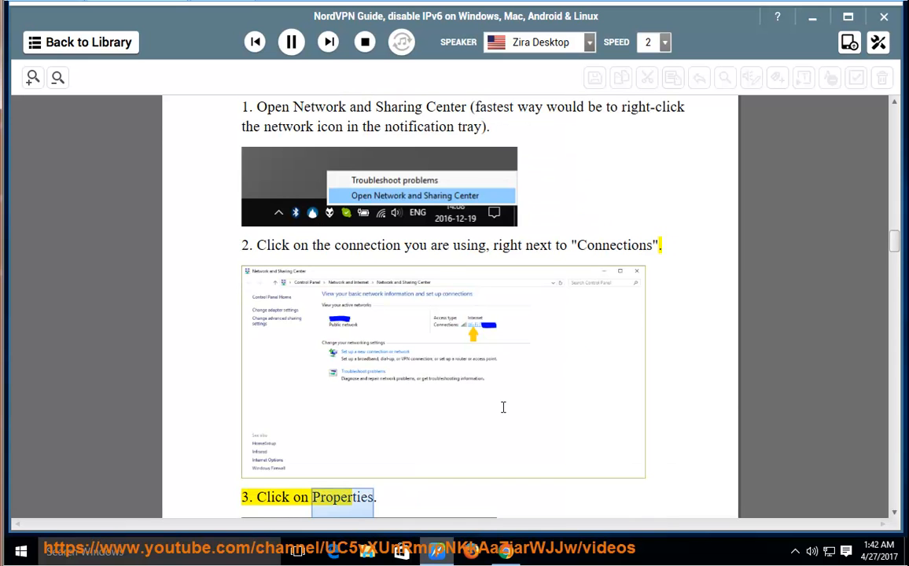
scroll(down, 3)
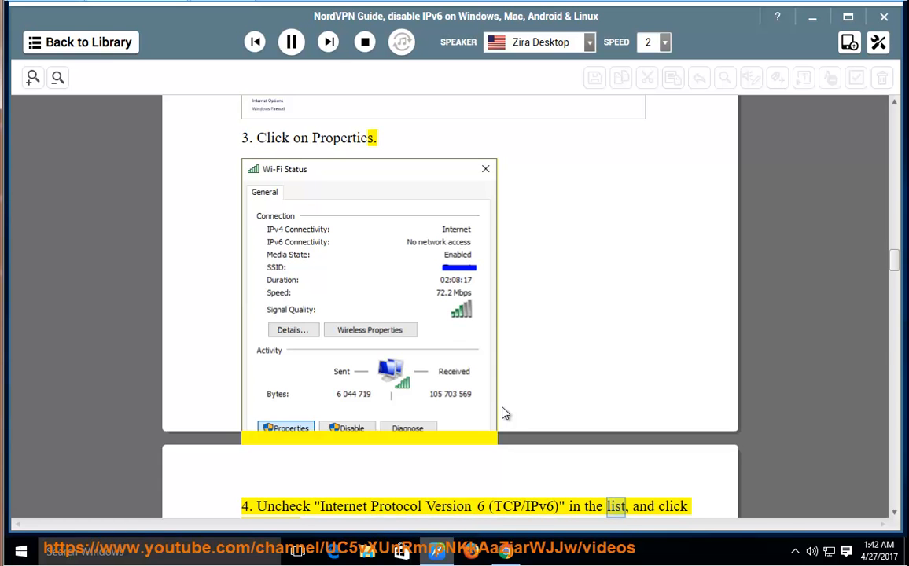
scroll(down, 3)
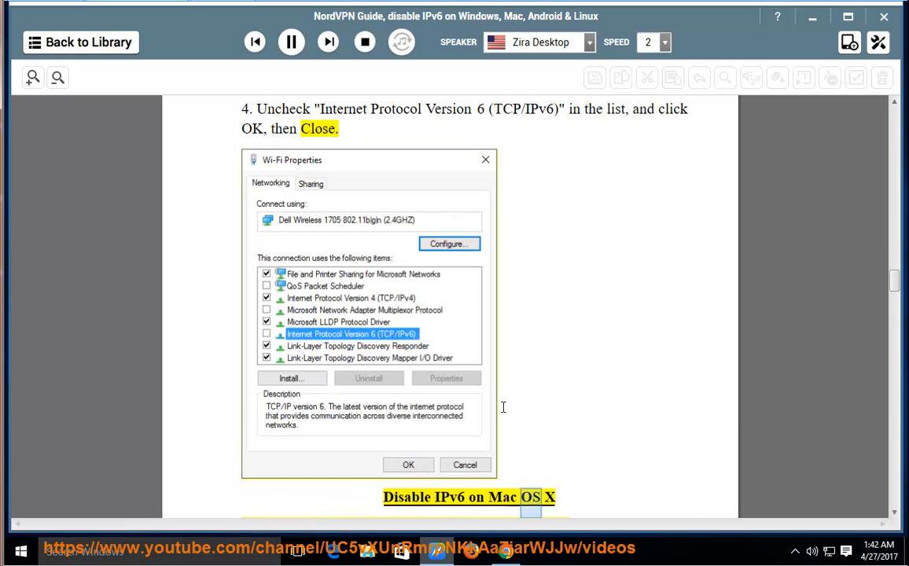
scroll(down, 3)
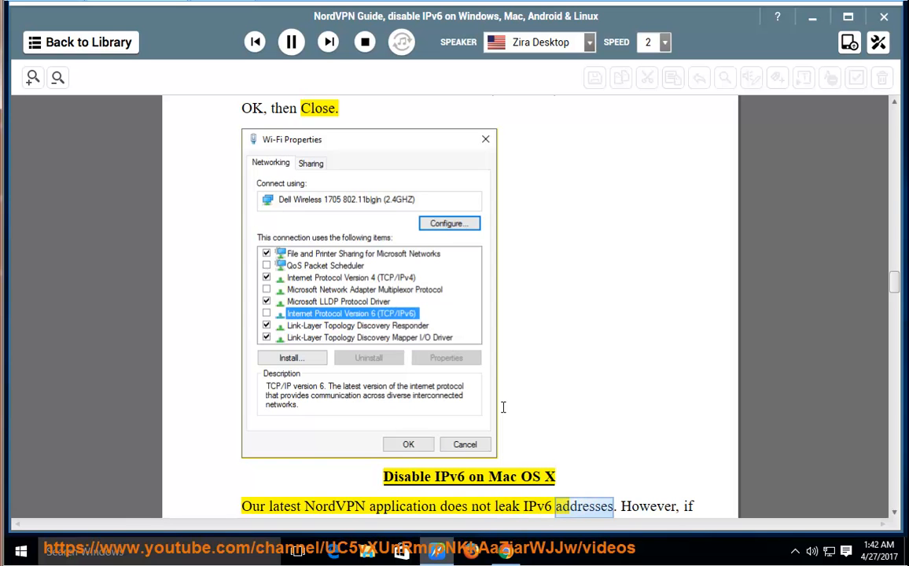
scroll(down, 3)
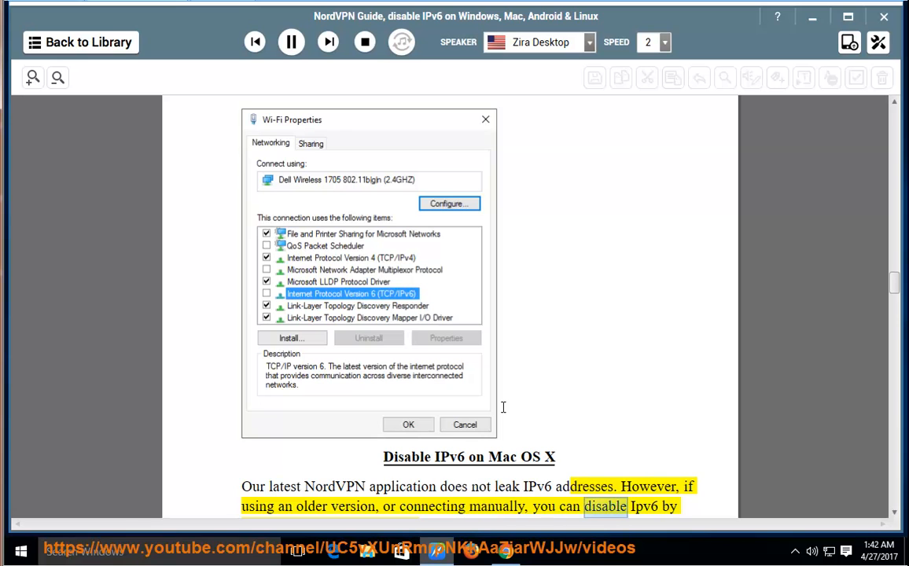
Step: Keep the Mac OS X steps and networksetup Wi-Fi/Ethernet commands in view as they are narrated
scroll(down, 3)
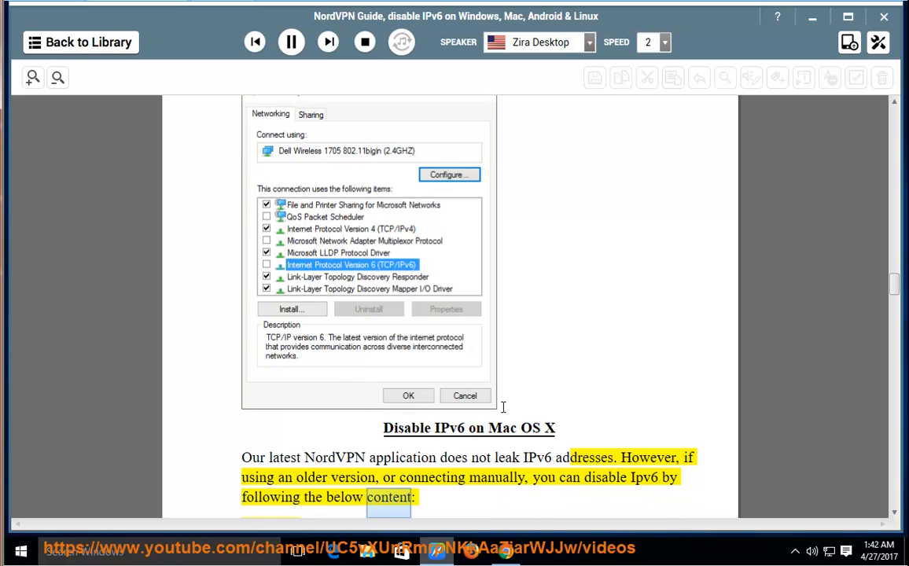
scroll(down, 3)
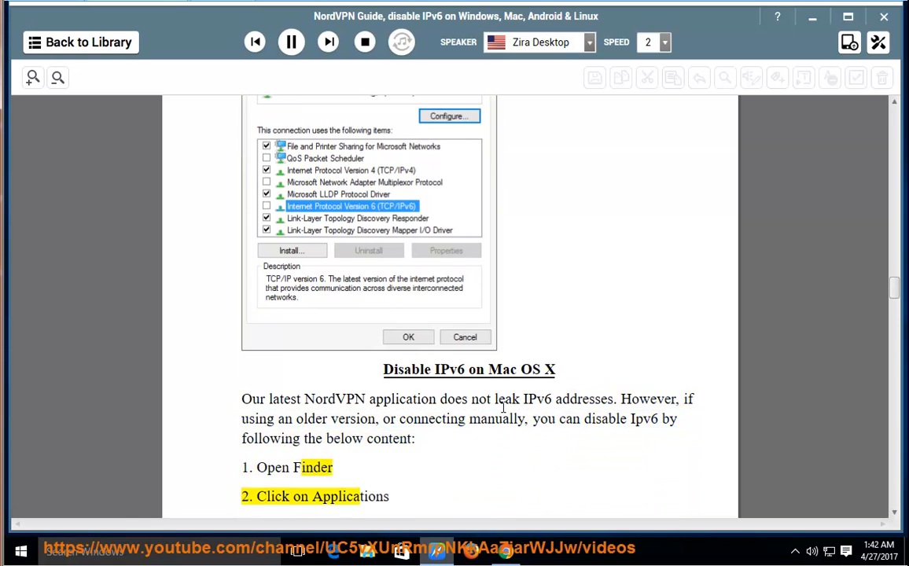
scroll(down, 3)
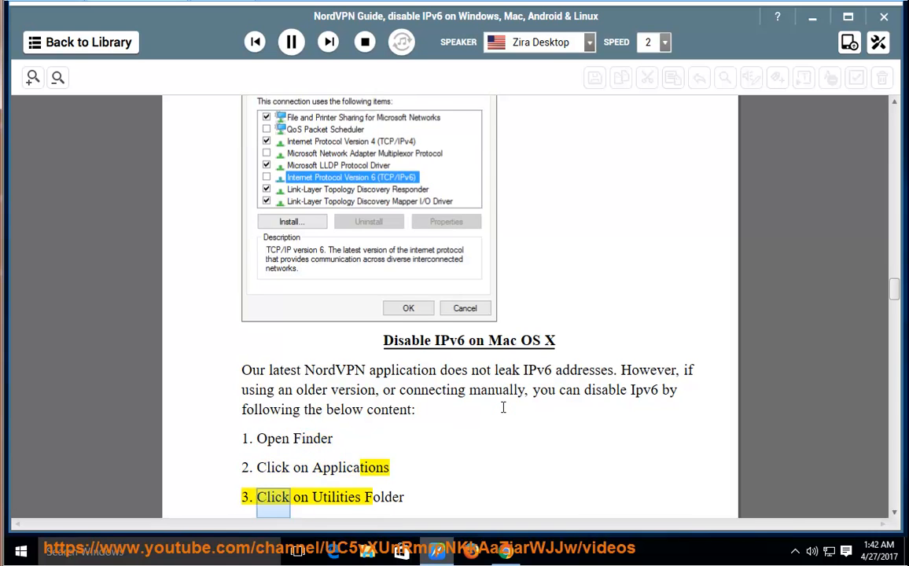
scroll(down, 3)
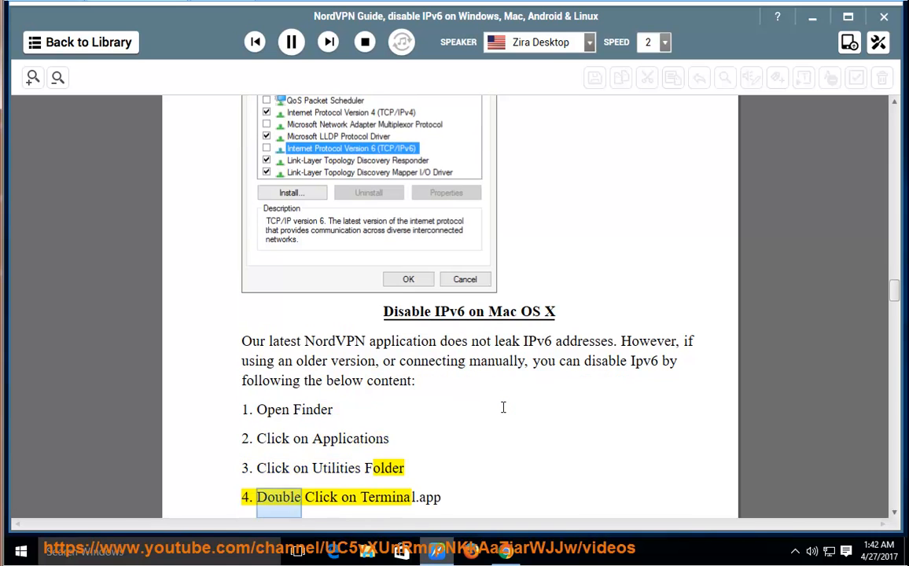
scroll(down, 3)
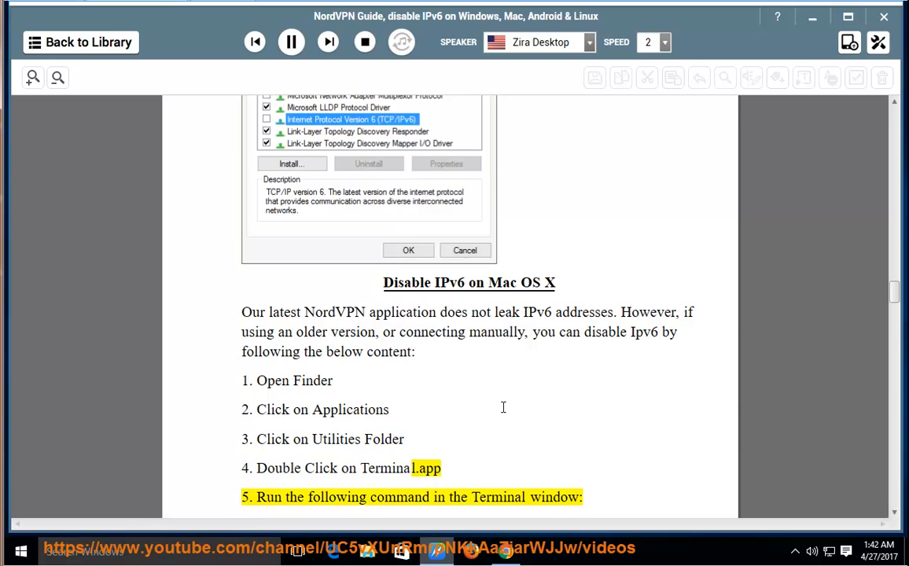
scroll(down, 3)
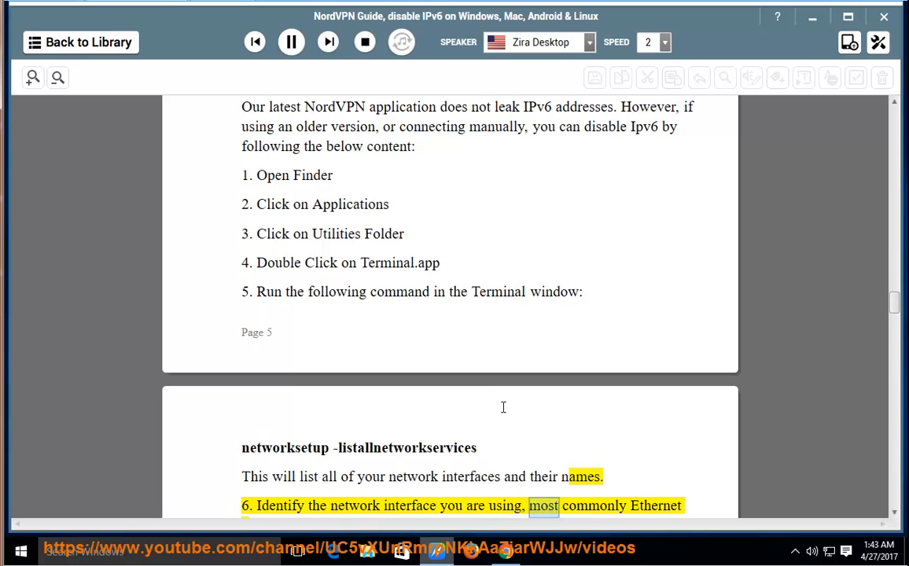
scroll(down, 3)
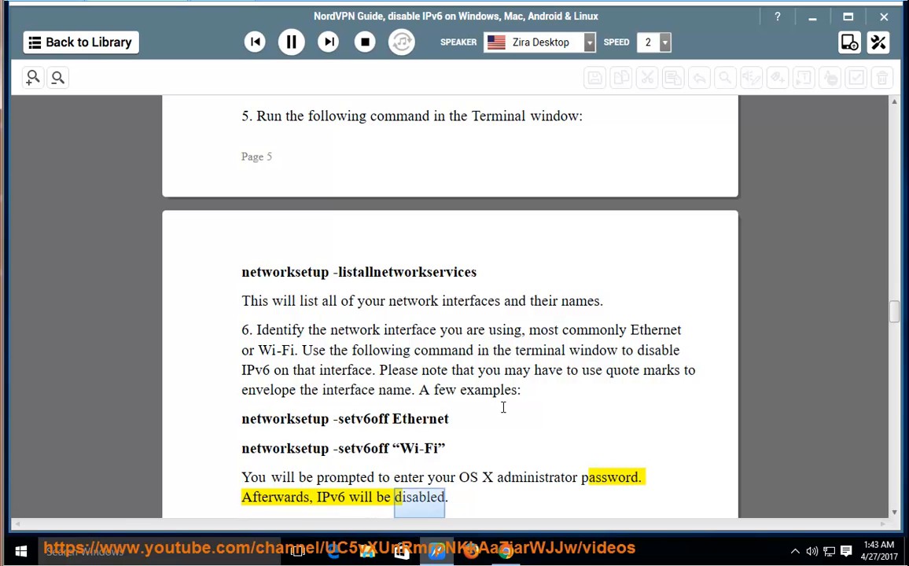
scroll(down, 3)
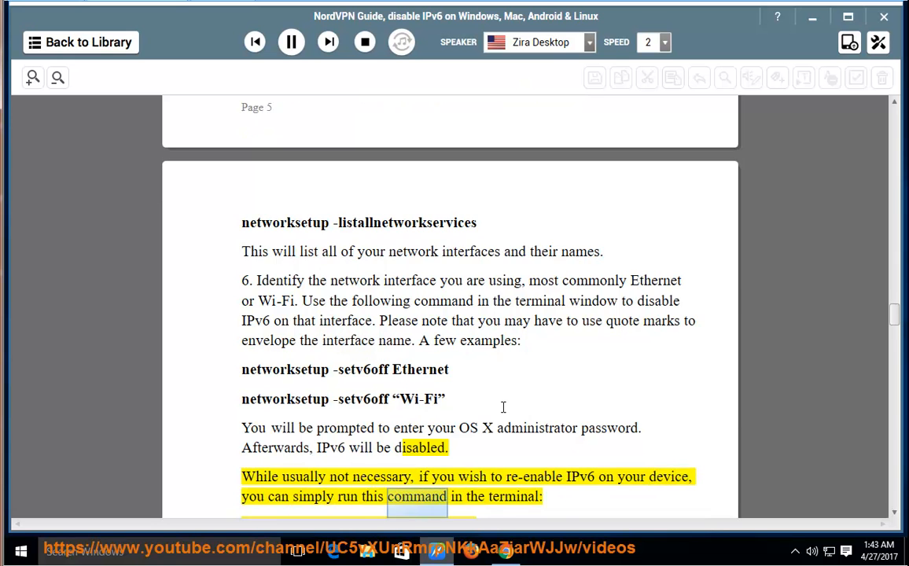
scroll(down, 3)
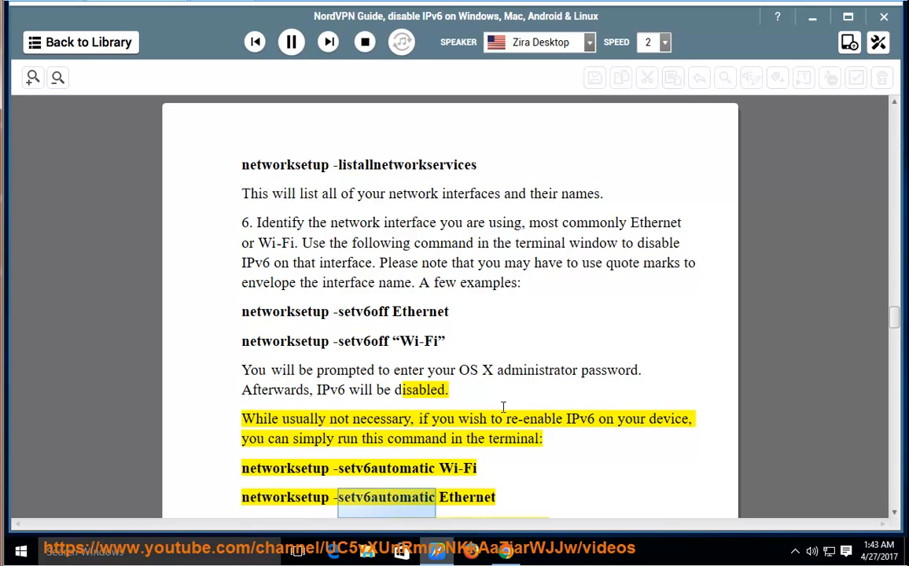
scroll(down, 3)
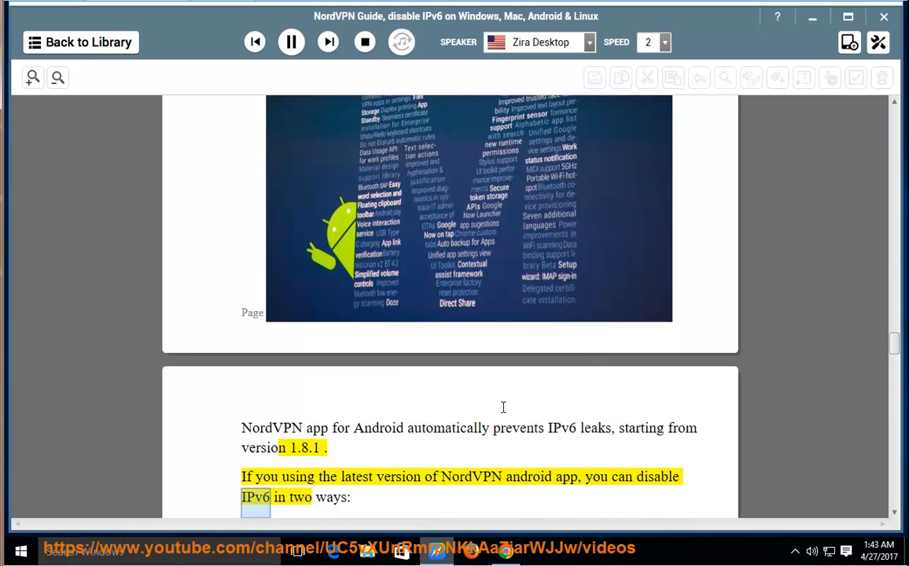
Step: Scroll through the Android, iOS and Chrome OS sections as read, reaching the Linux heading
scroll(down, 3)
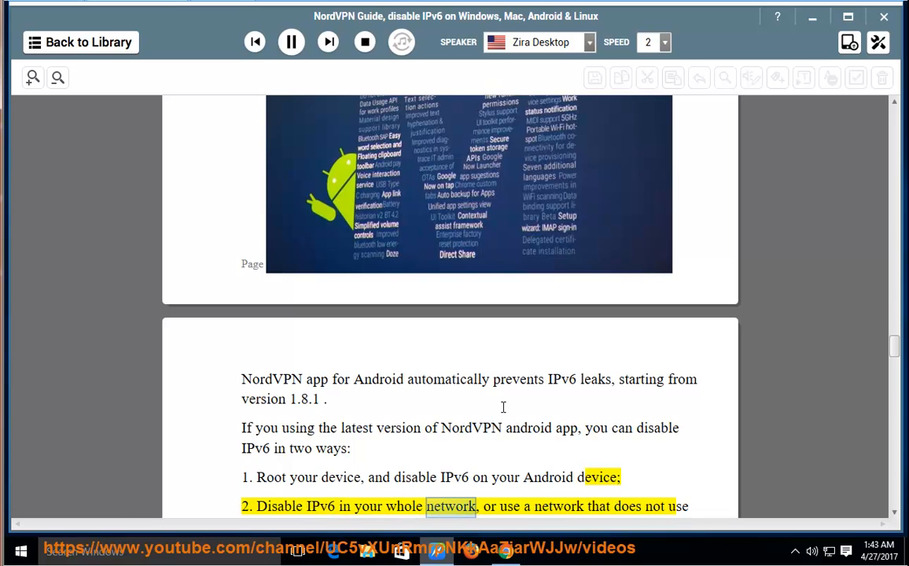
scroll(down, 3)
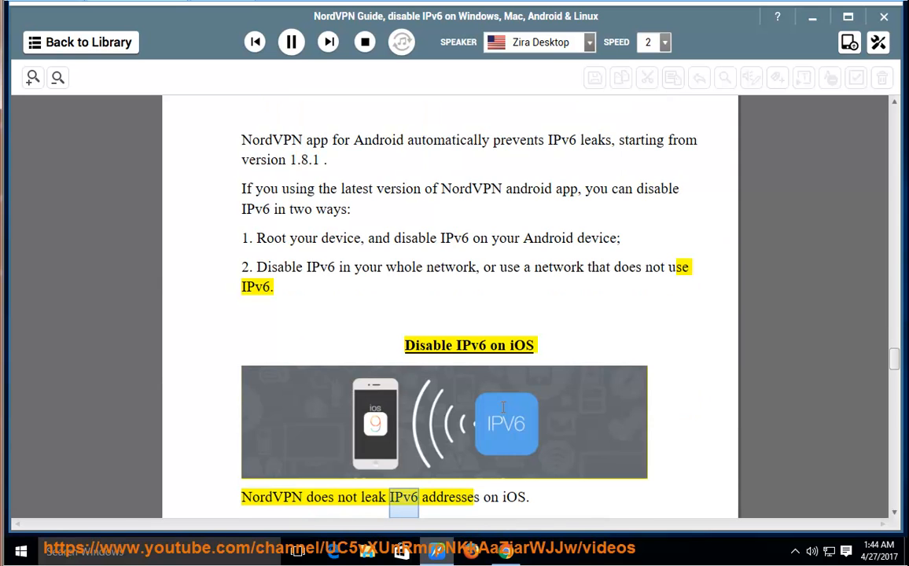
scroll(down, 3)
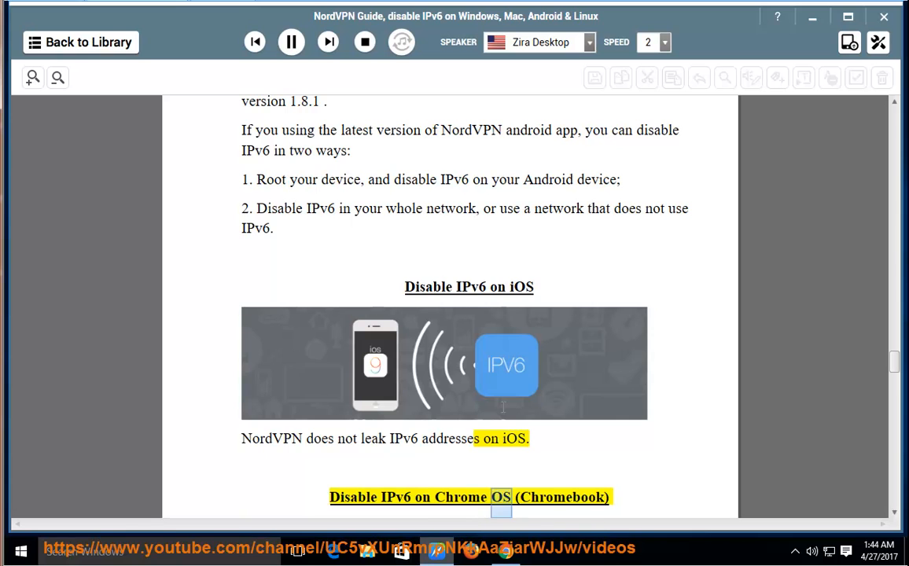
scroll(down, 3)
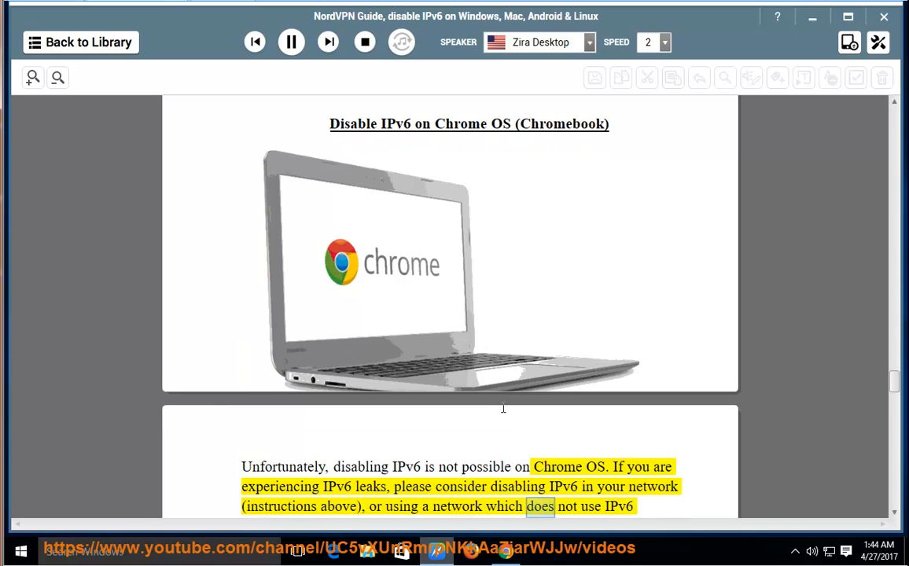
scroll(down, 3)
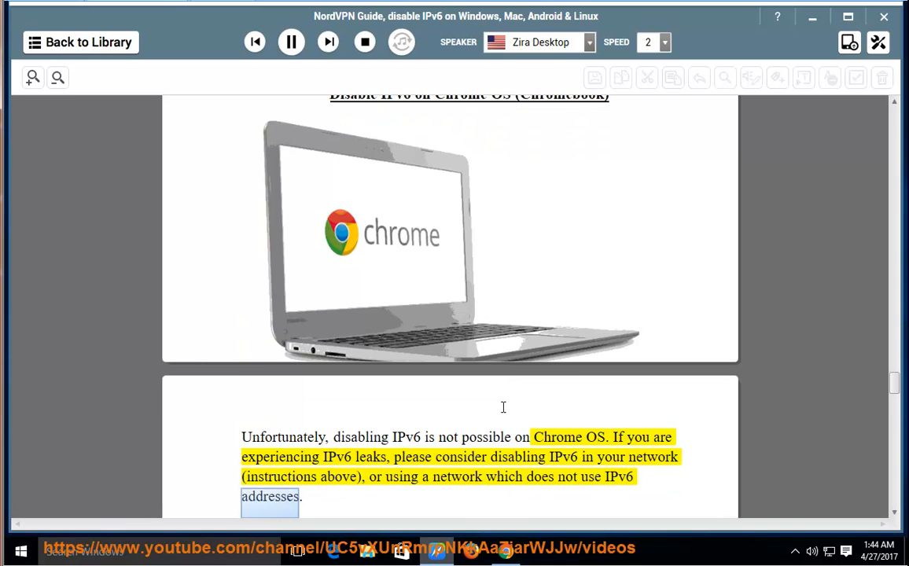
scroll(down, 3)
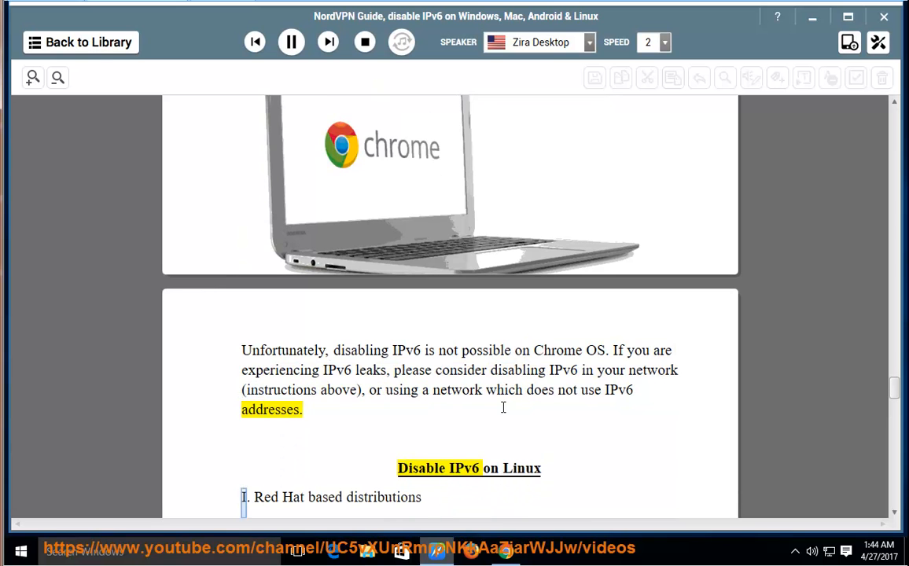
Step: Follow the Red Hat section's disable and re-enable sysctl commands as narrated, reaching the Debian section
scroll(down, 3)
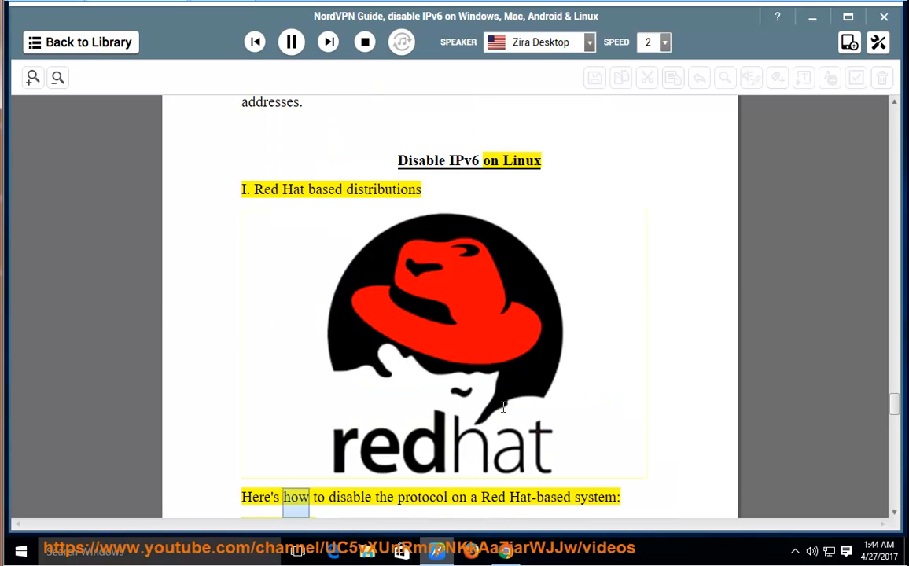
scroll(down, 3)
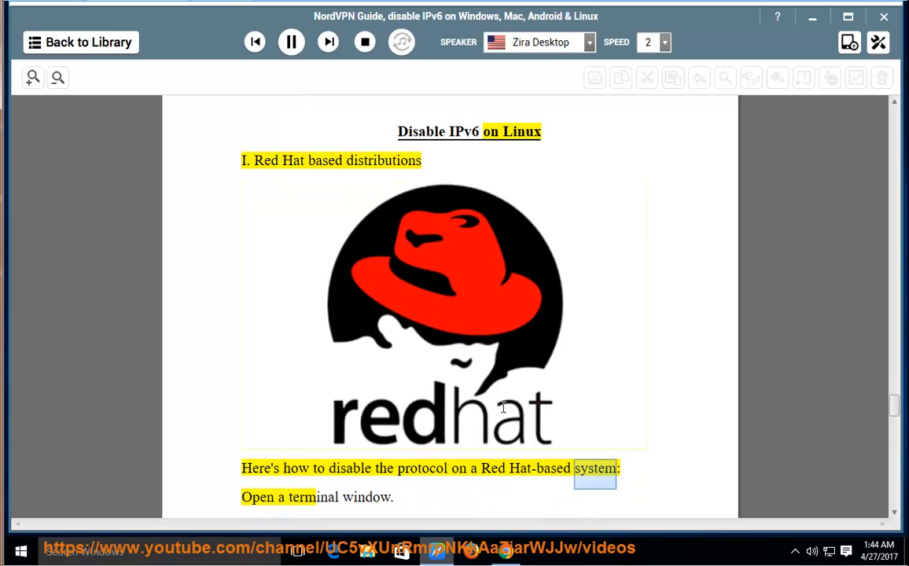
scroll(down, 3)
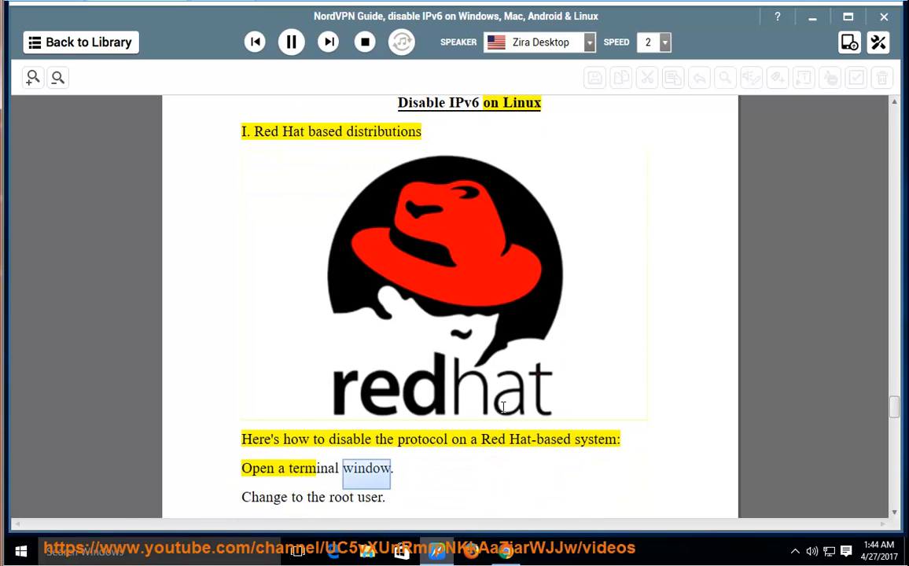
scroll(down, 3)
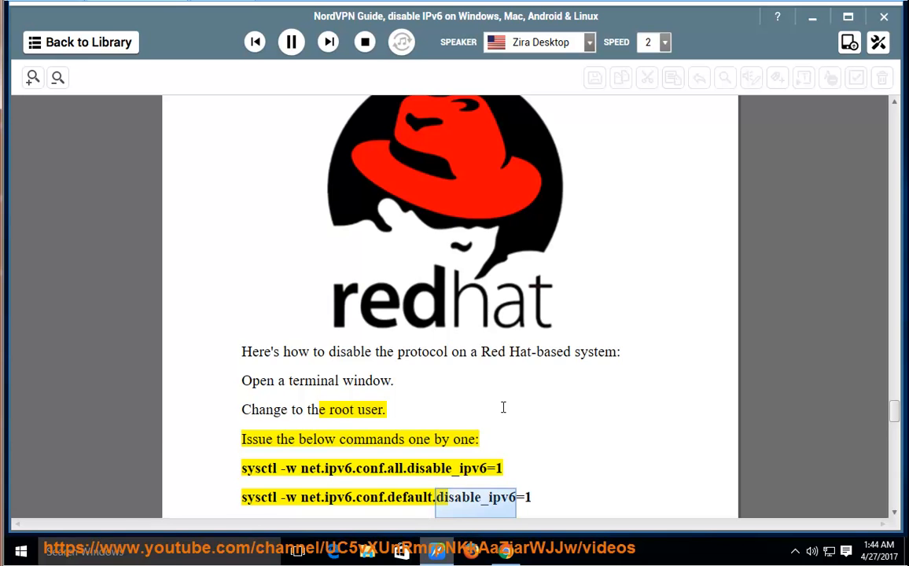
scroll(down, 3)
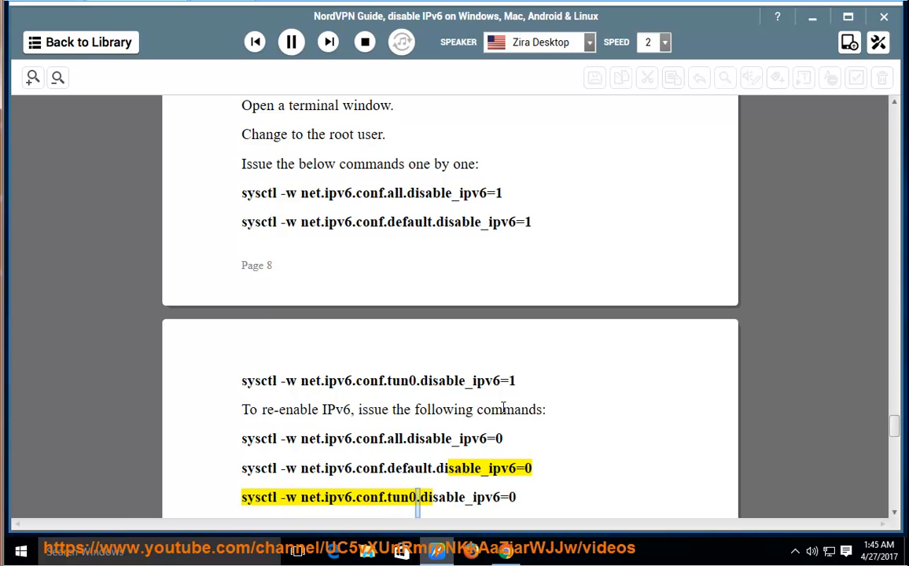
scroll(down, 3)
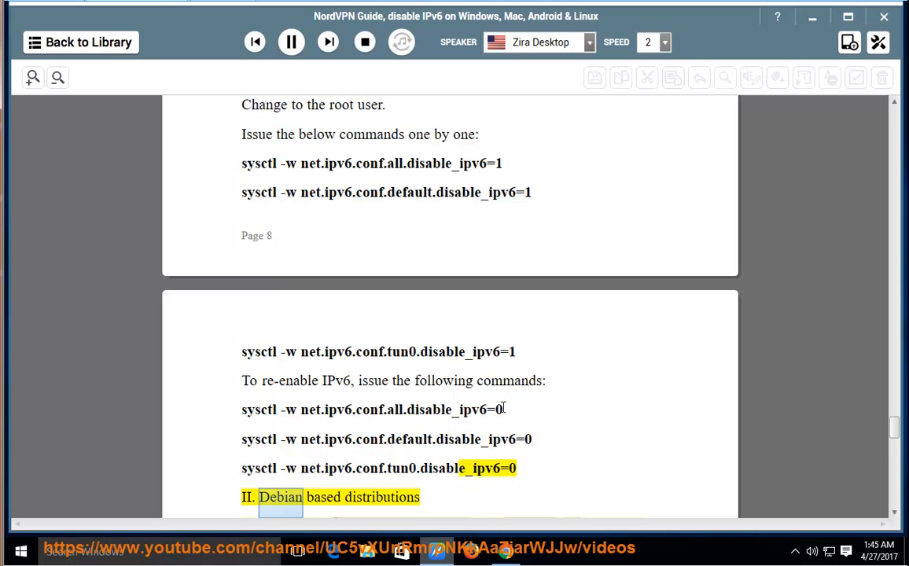
Step: Follow the Debian numbered steps through saving the file, rebooting and the re-enable instruction
scroll(down, 3)
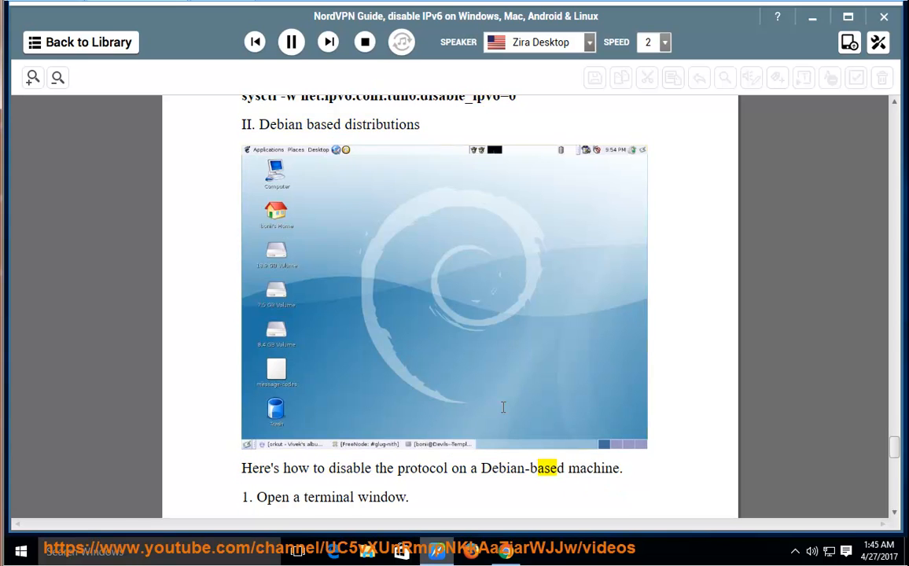
scroll(down, 3)
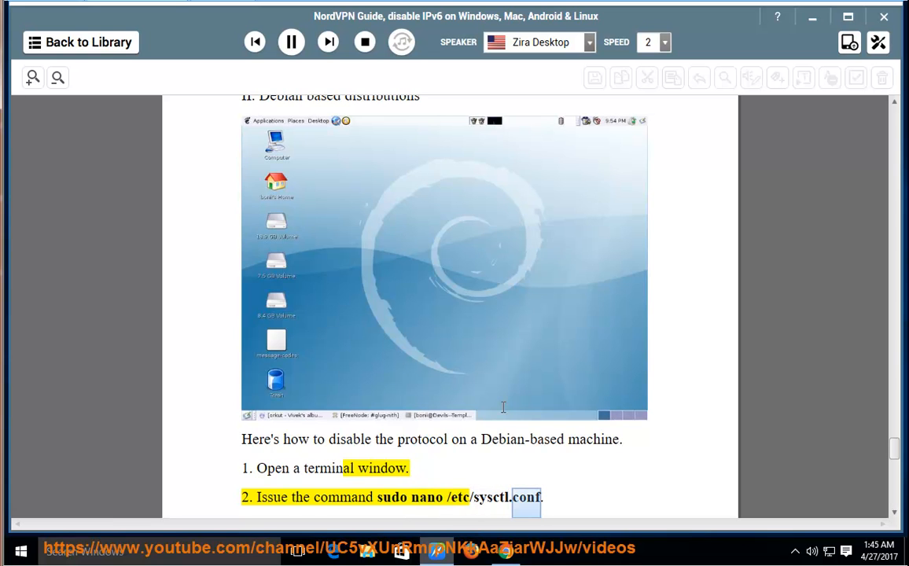
scroll(down, 3)
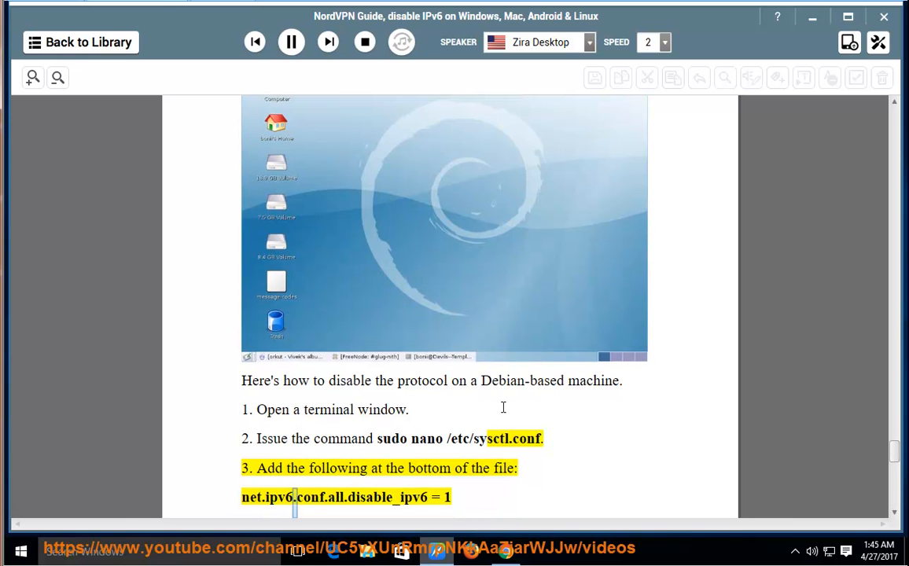
double_click(387, 496)
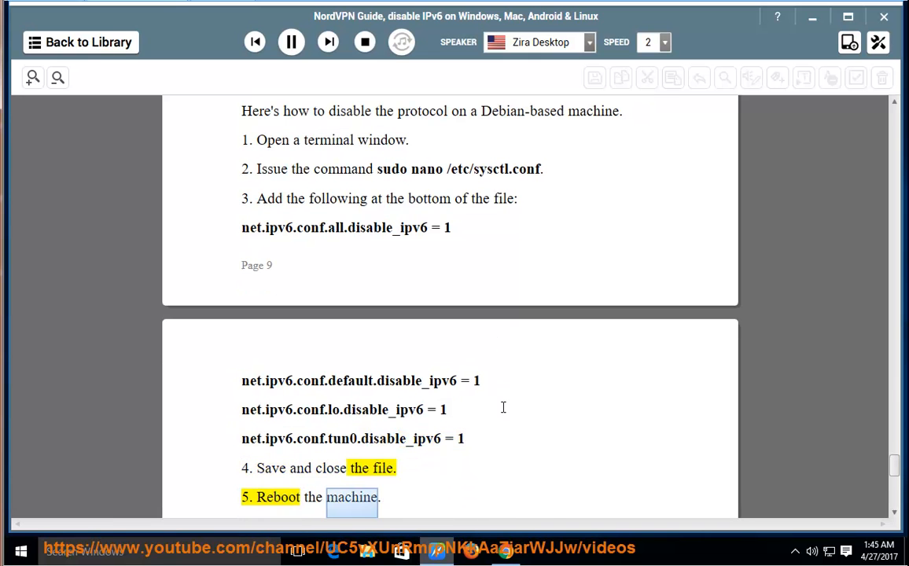
scroll(down, 3)
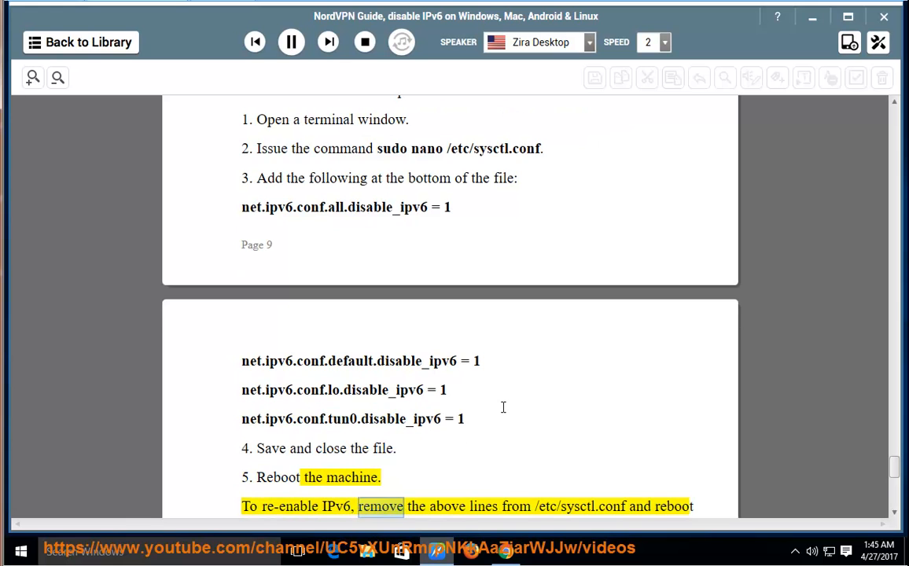